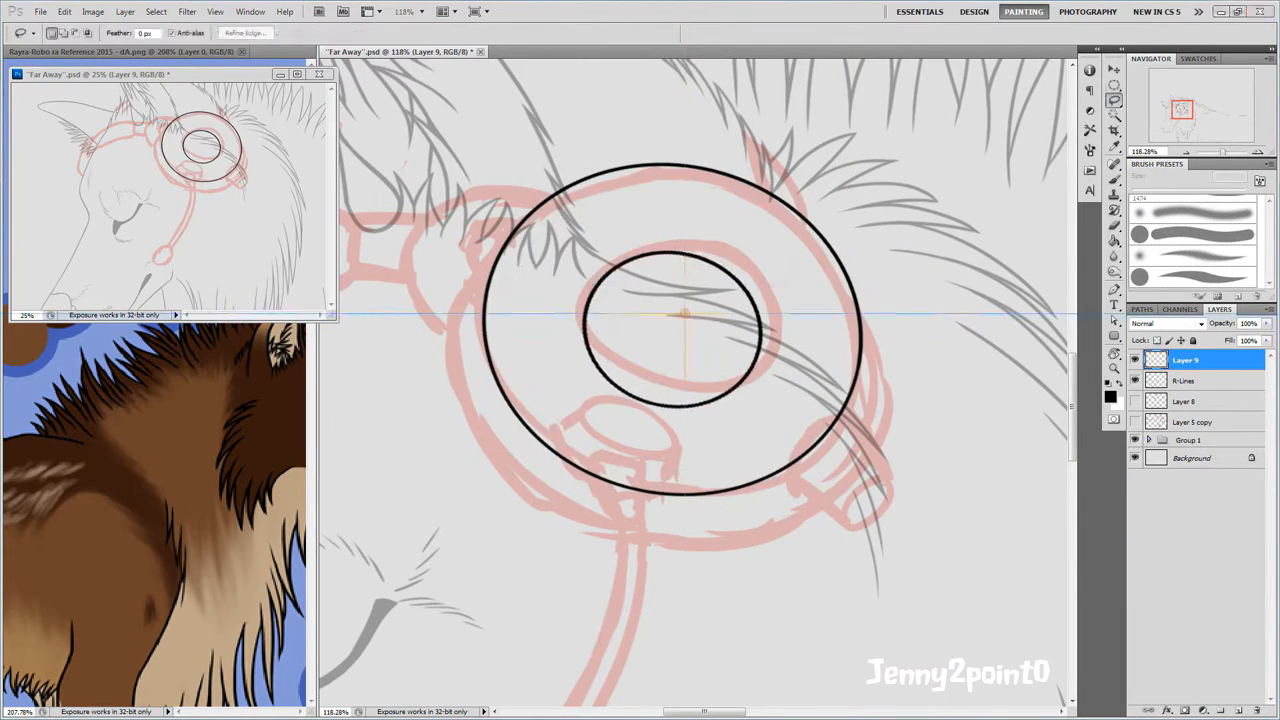
Fill the front canine with flat brown fur, black headset and looping bright blue wire.
{"action": "right_click", "coordinate": [636, 372]}
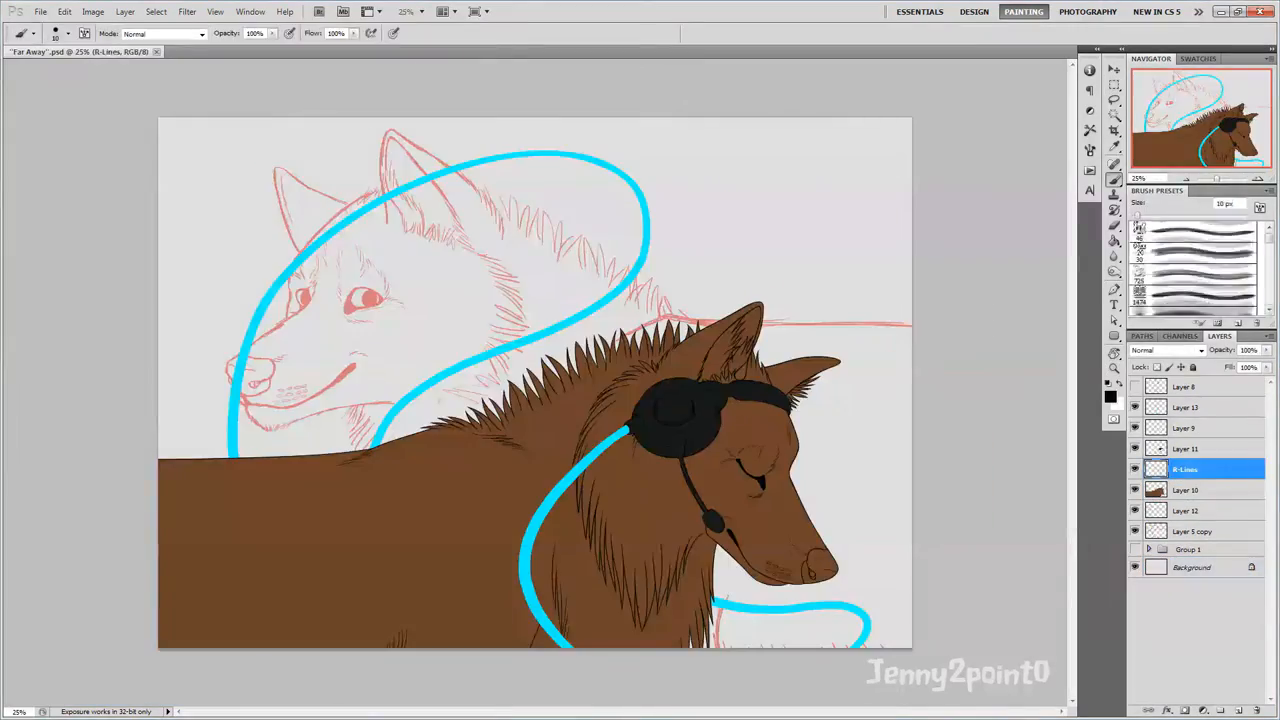
{"action": "left_click", "coordinate": [30, 32]}
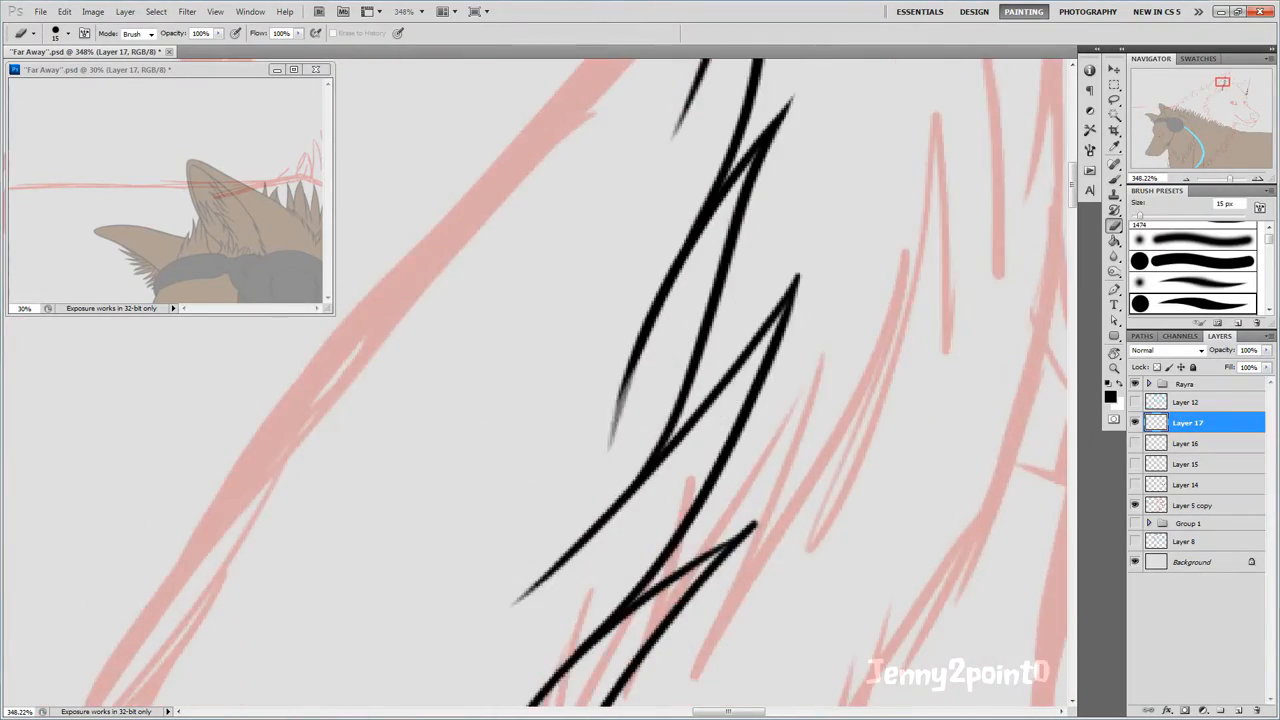
Ink a tapered black stroke along a sketched fur tuft of the second canine.
{"action": "left_click", "coordinate": [1184, 442]}
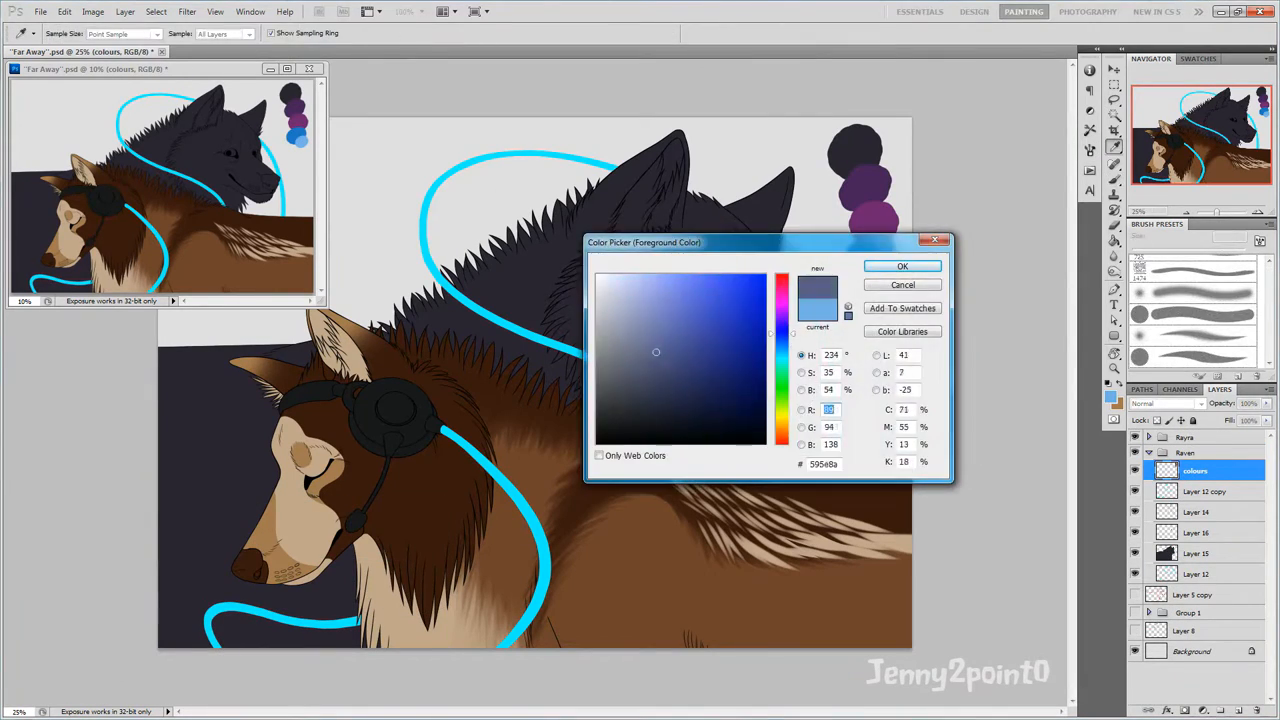
Confirm the medium blue chosen in the Color Picker as the new painting colour.
{"action": "left_click", "coordinate": [902, 264]}
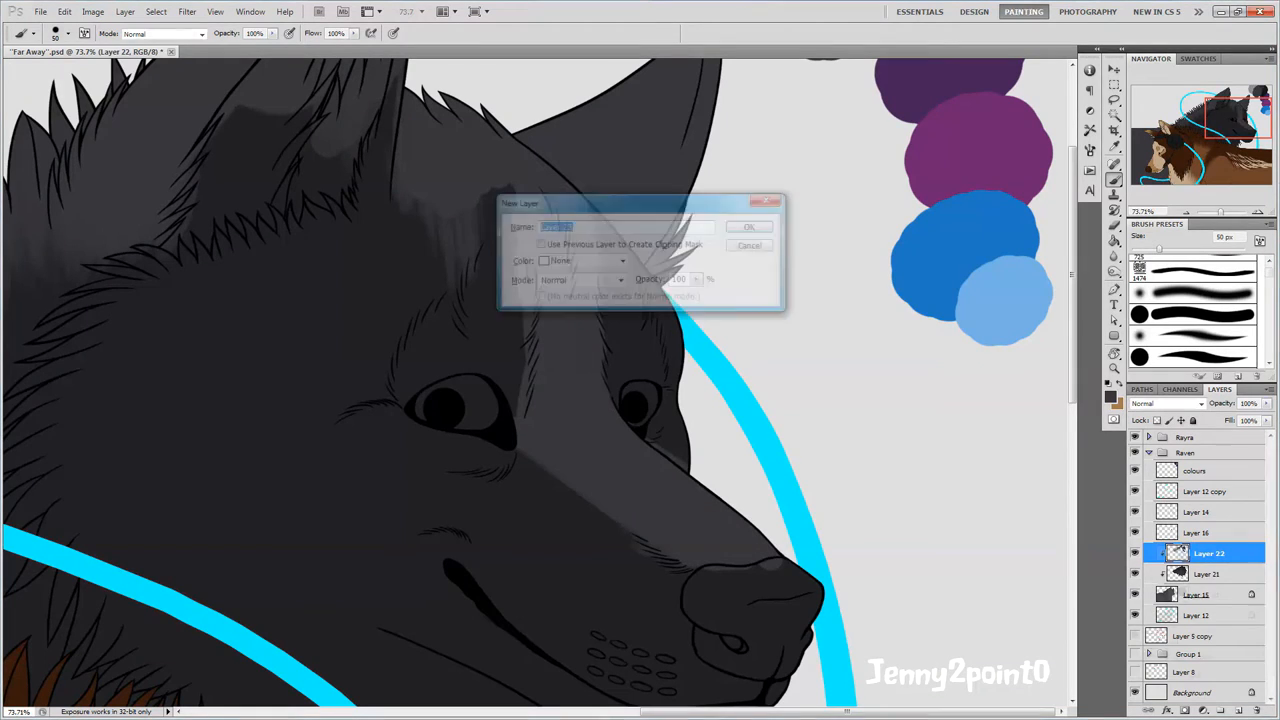
Paint the headphone wire in flat cyan on a new layer from the earpiece over the shoulder.
{"action": "left_click", "coordinate": [754, 228]}
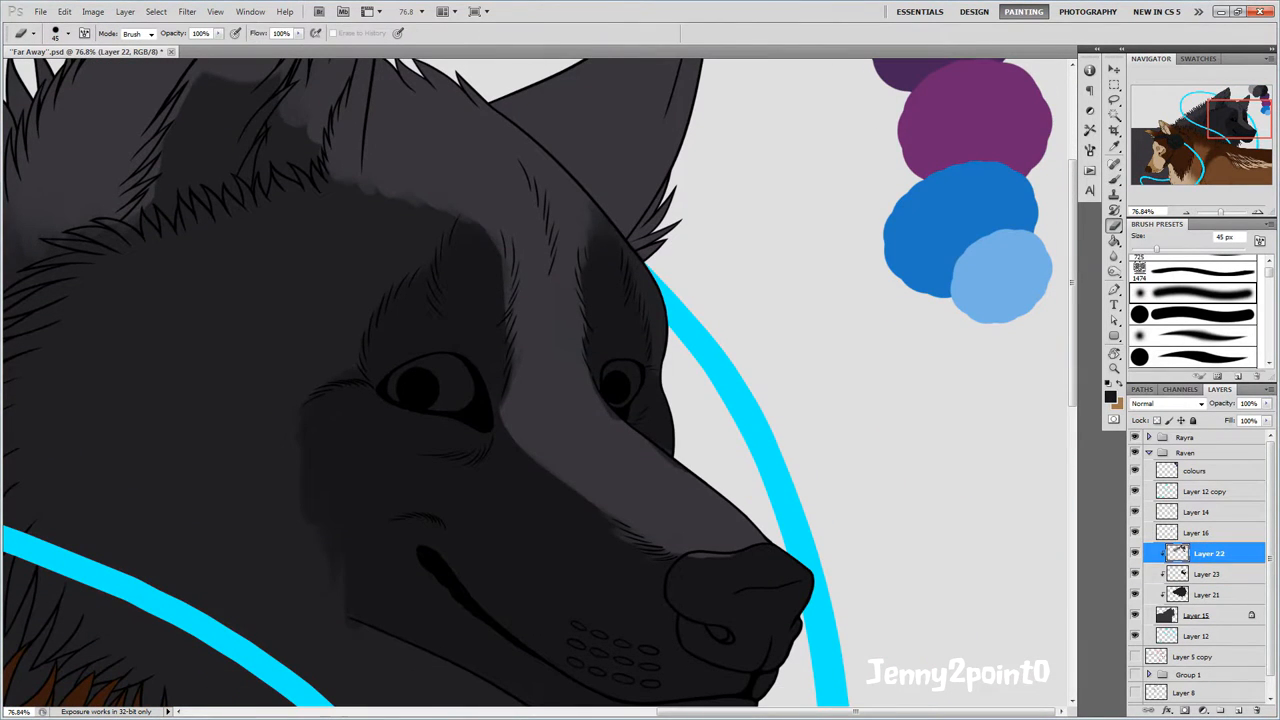
{"action": "left_click", "coordinate": [1204, 574]}
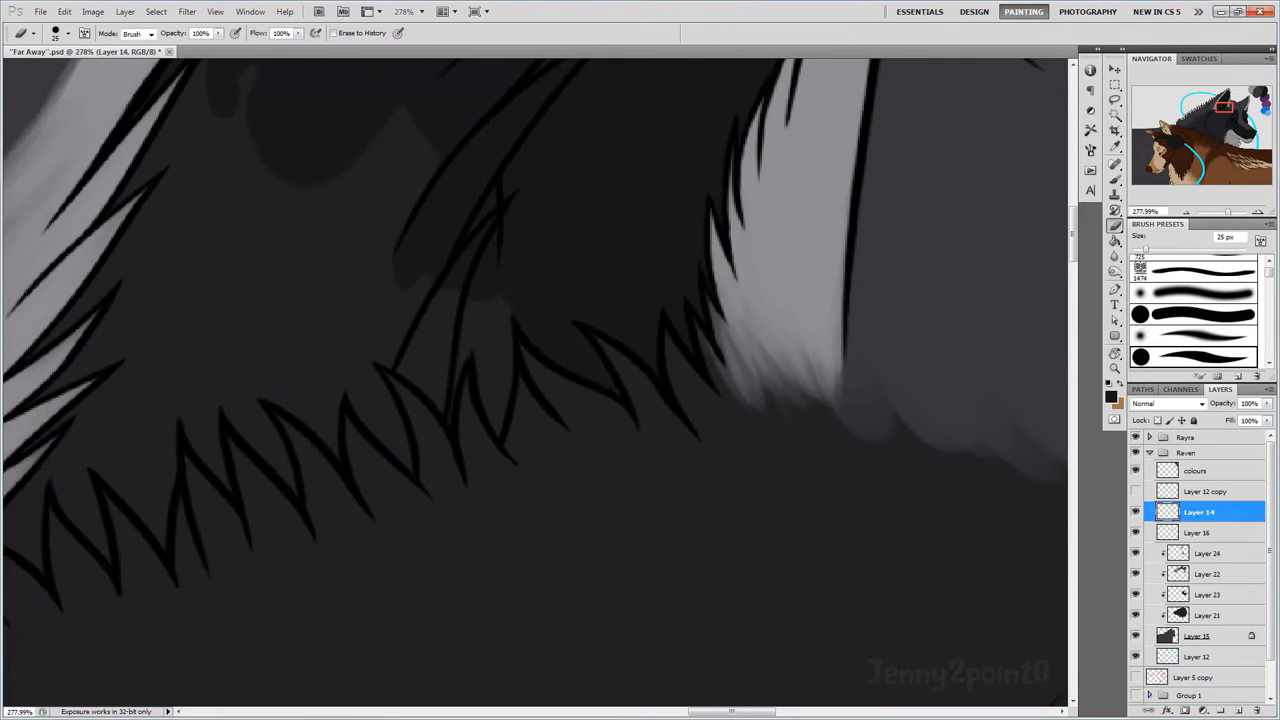
{"action": "left_click", "coordinate": [1208, 552]}
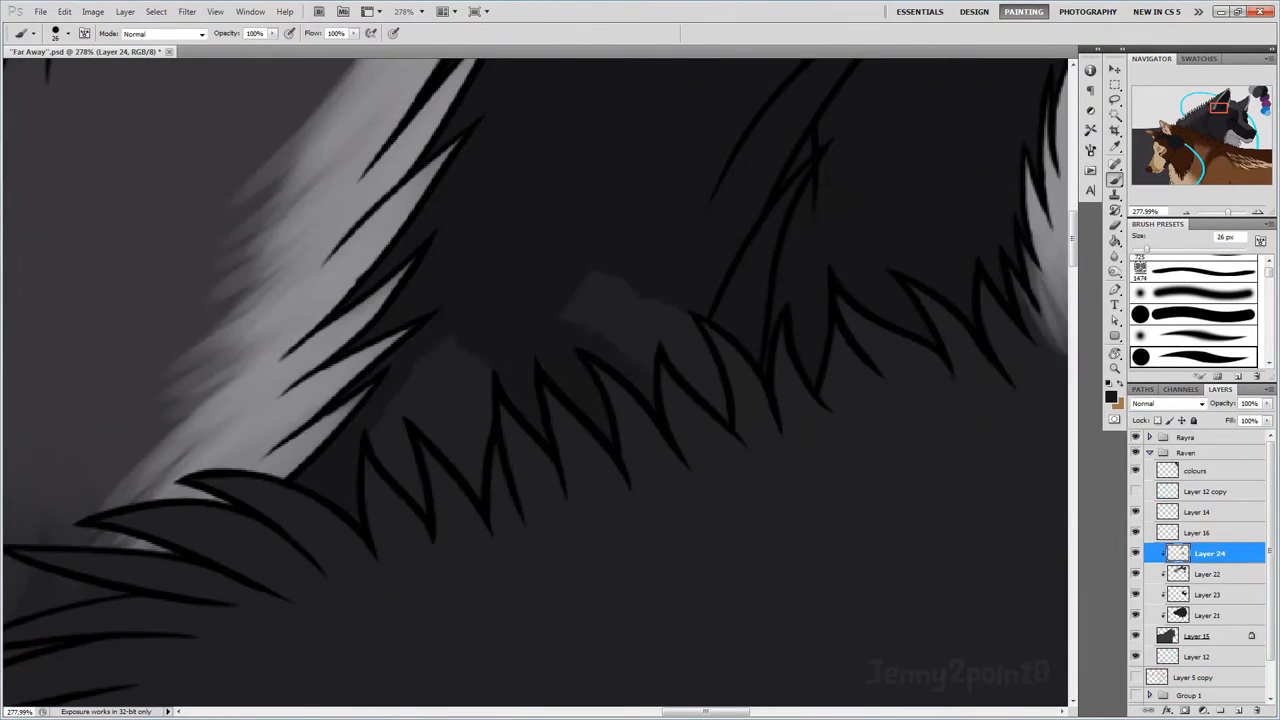
{"action": "left_click", "coordinate": [1200, 574]}
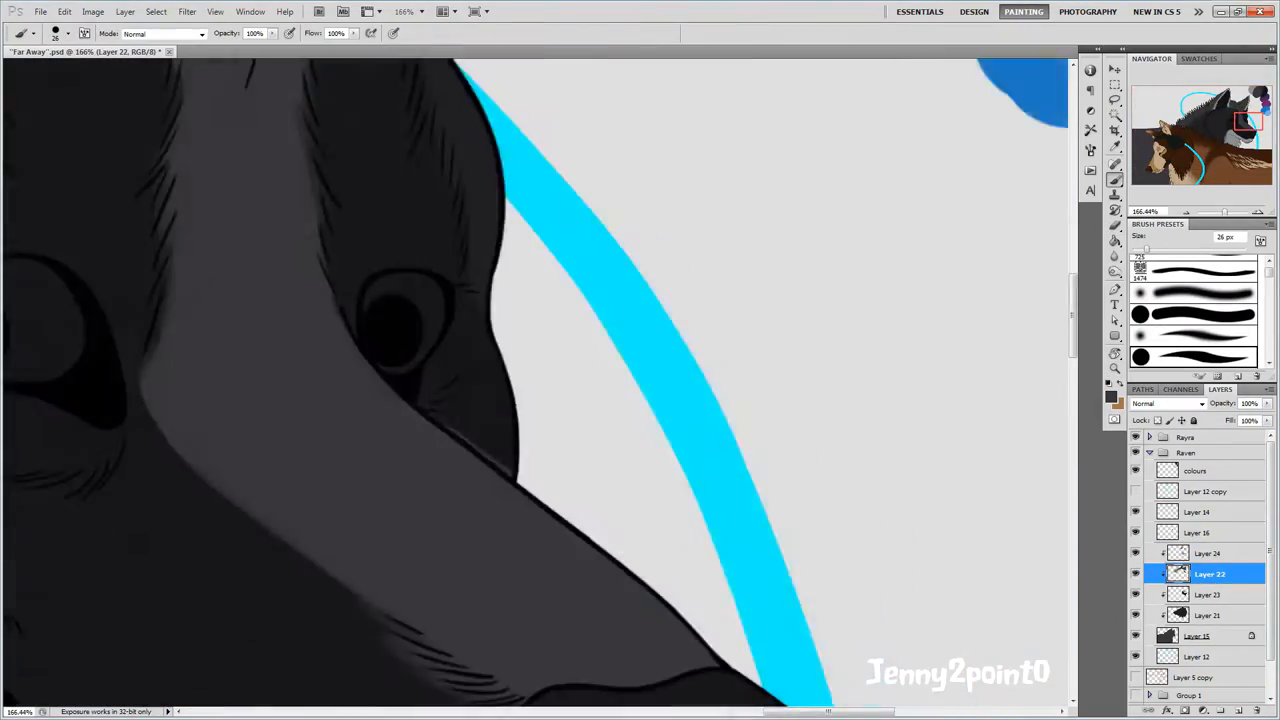
{"action": "left_click", "coordinate": [1206, 552]}
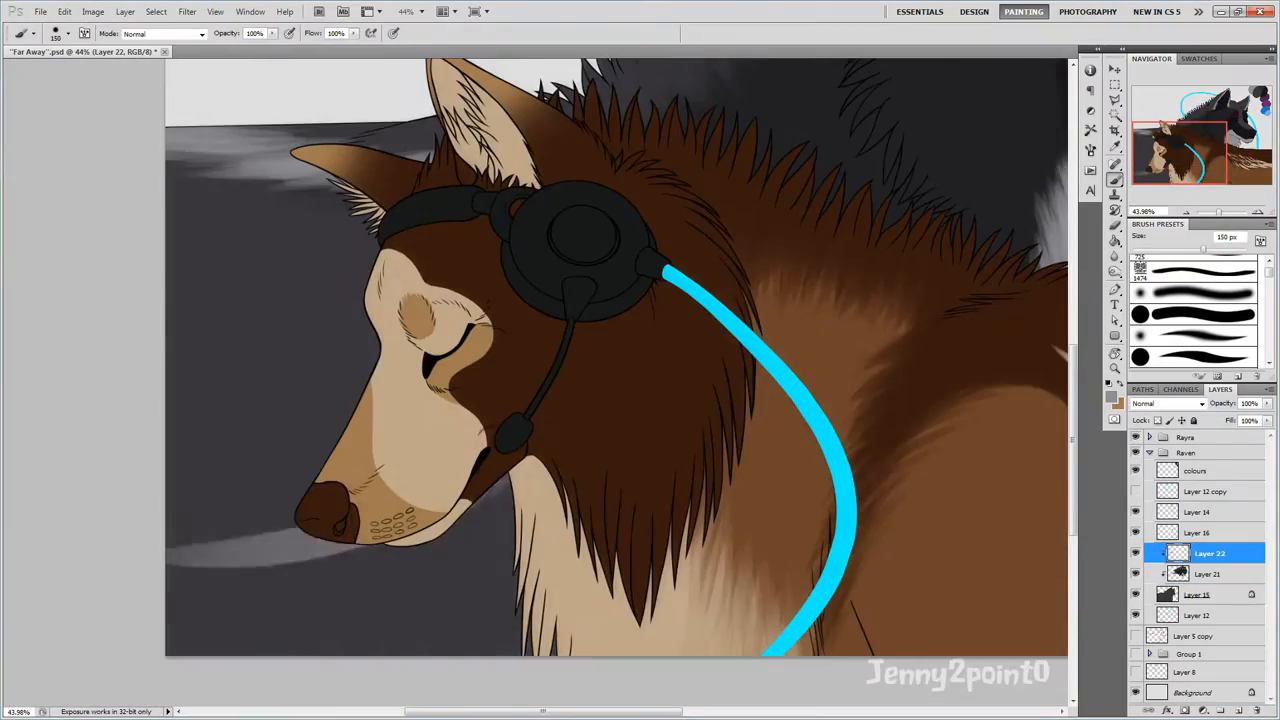
{"action": "scroll", "scroll_direction": "down", "scroll_amount": 3}
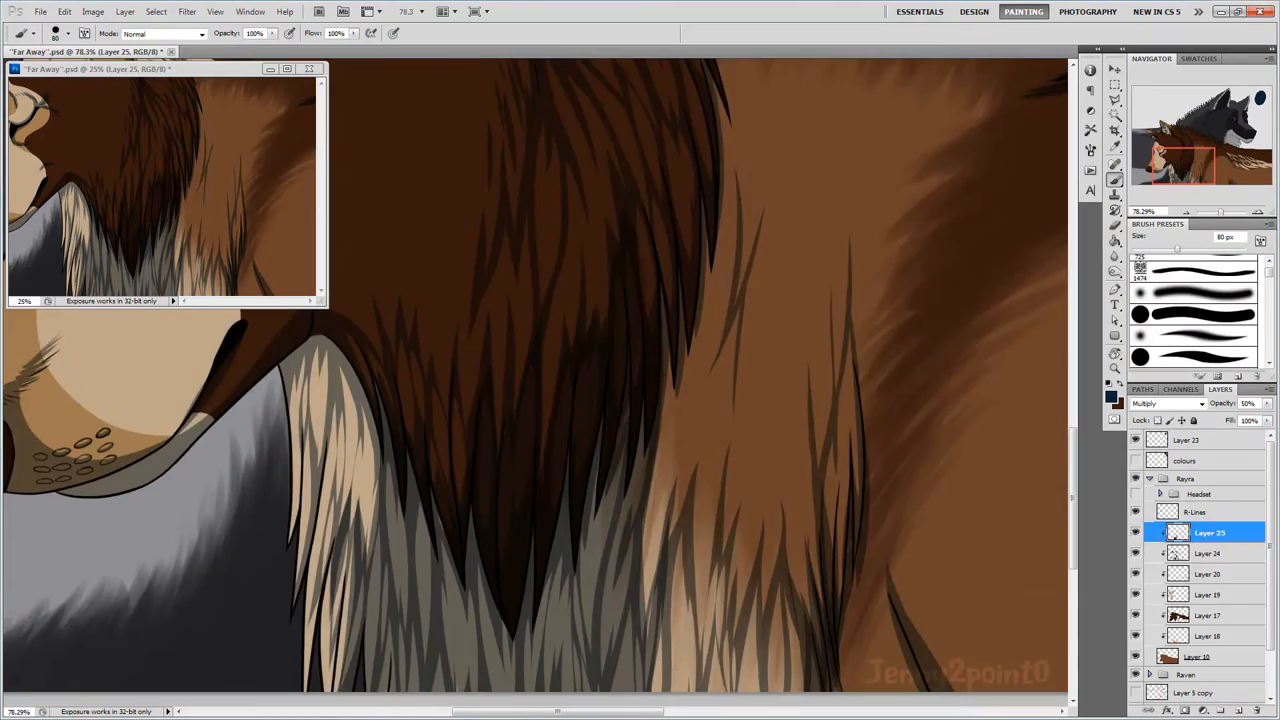
Scroll the view while brightening the wire glow before the Gaussian Blur dialog.
{"action": "scroll", "scroll_direction": "down", "scroll_amount": 3}
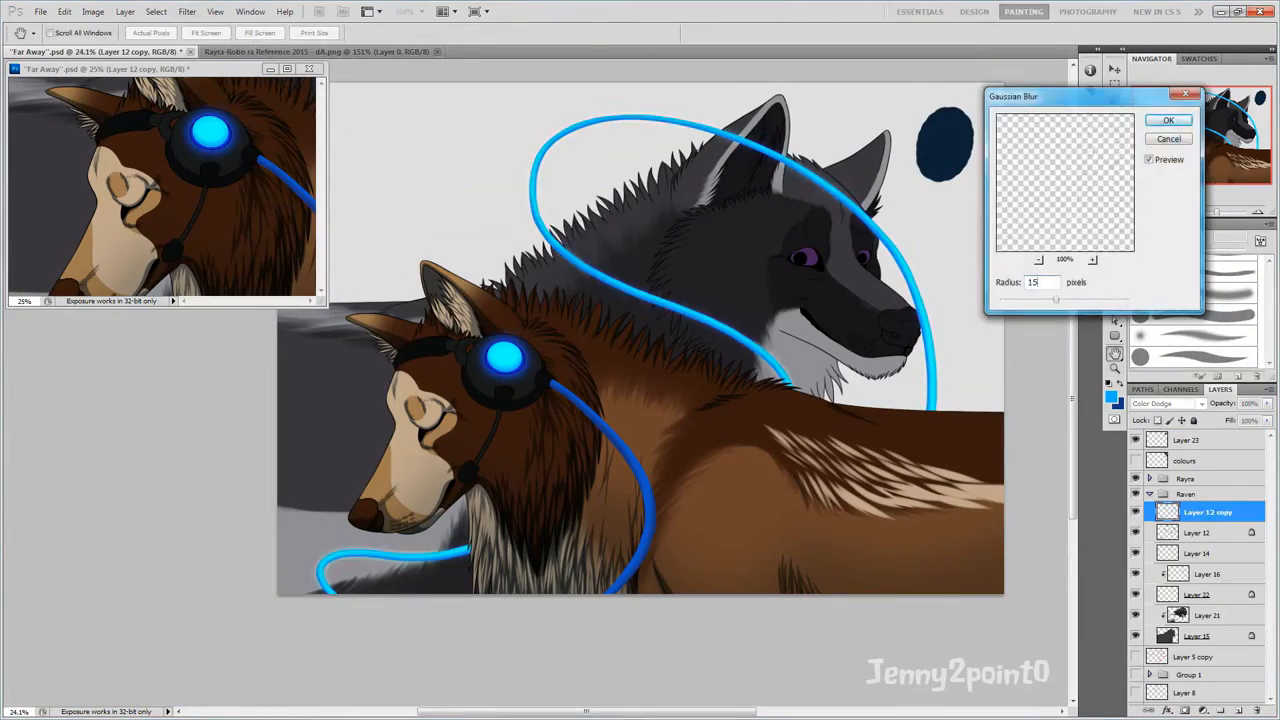
Adjust Vibrance and Levels (Ctrl+L) sliders to enrich both canines' colours and confirm.
{"action": "left_click", "coordinate": [1164, 120]}
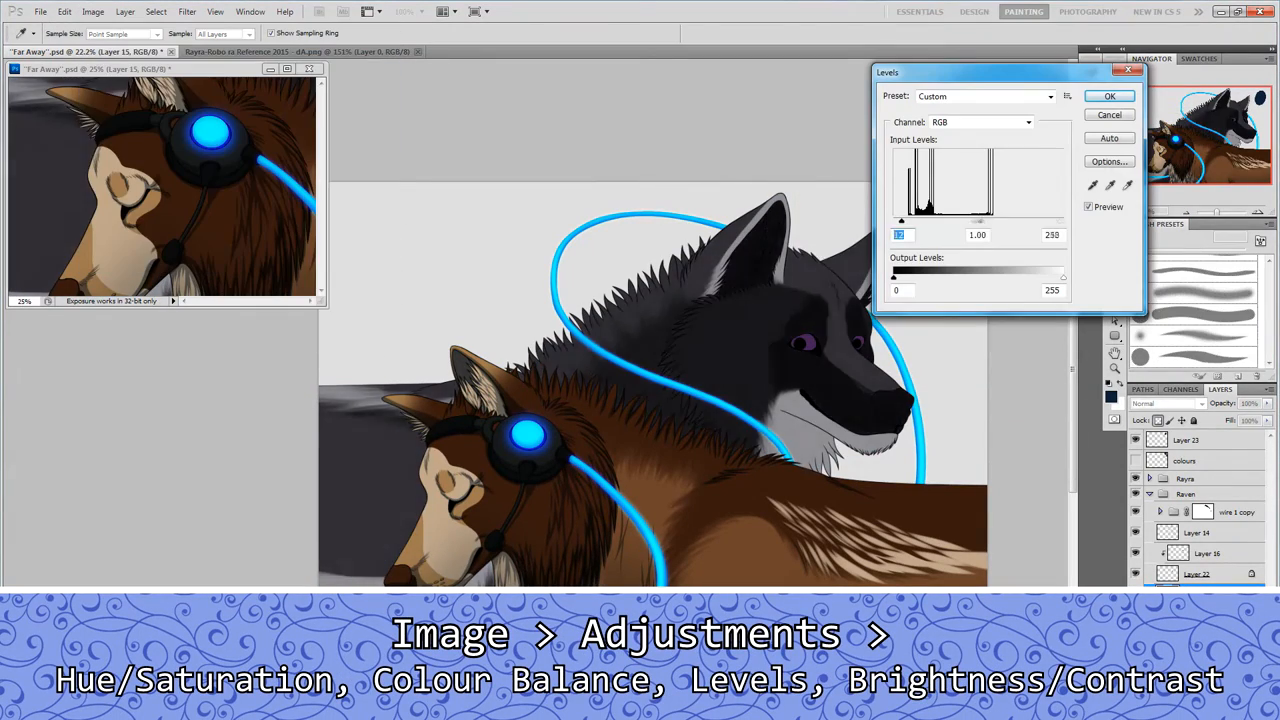
{"action": "left_click_drag", "start_coordinate": [978, 220], "coordinate": [990, 220]}
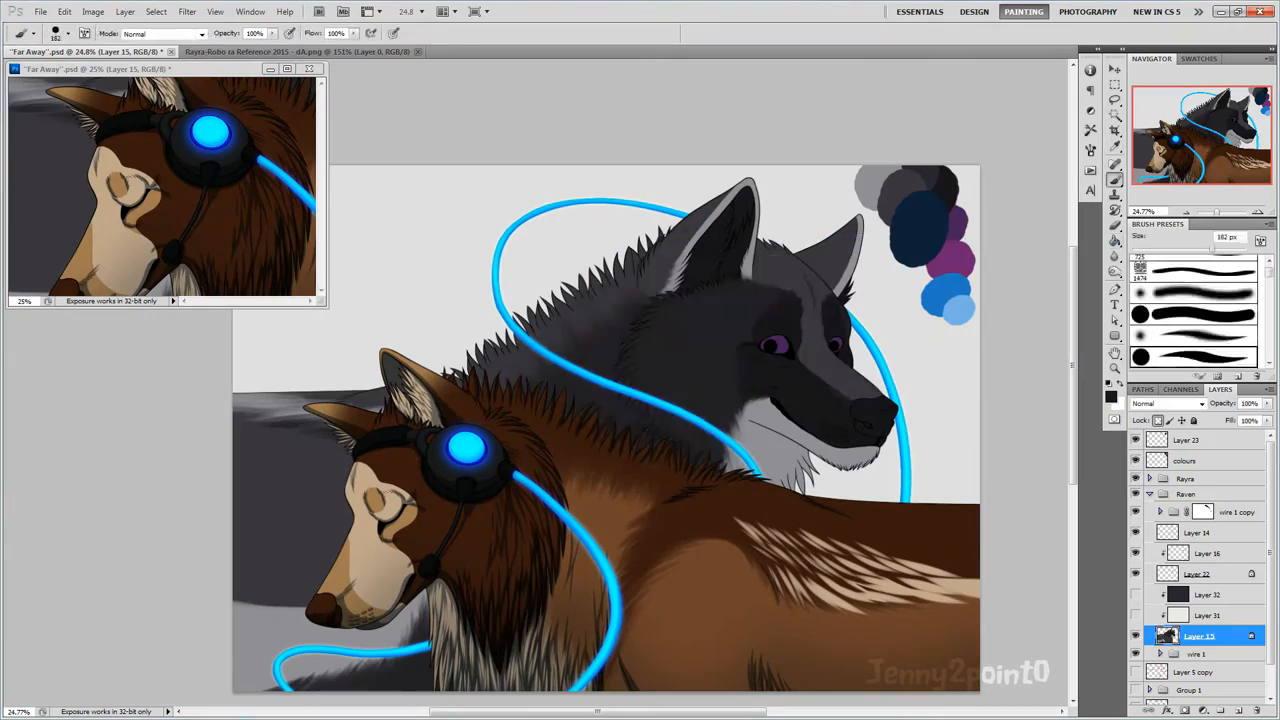
{"action": "key", "text": "ctrl+l"}
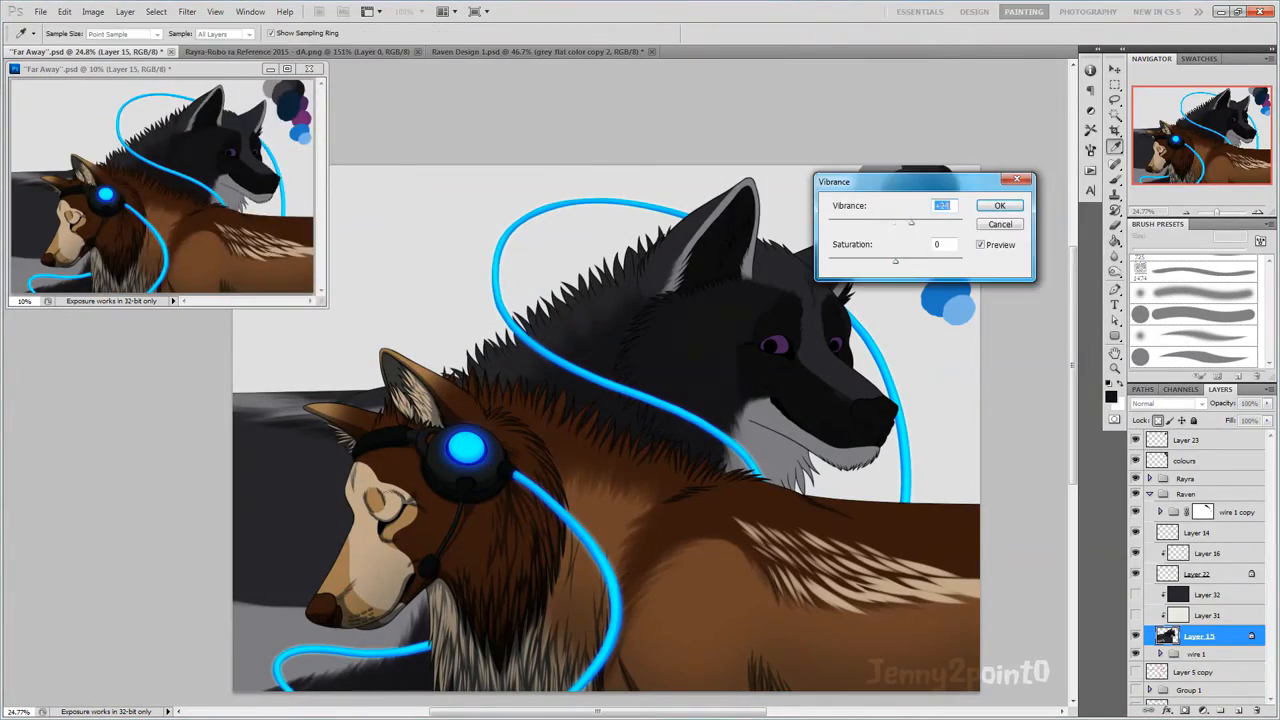
{"action": "left_click", "coordinate": [1000, 204]}
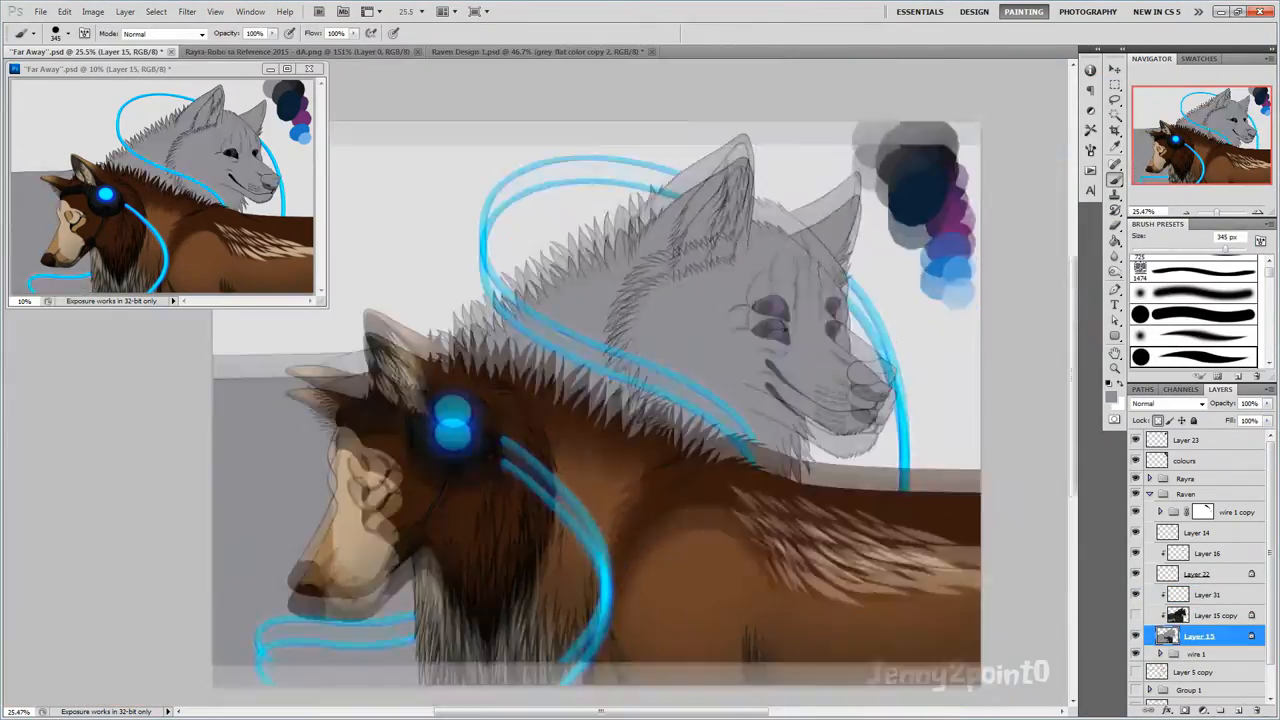
{"action": "left_click", "coordinate": [1202, 594]}
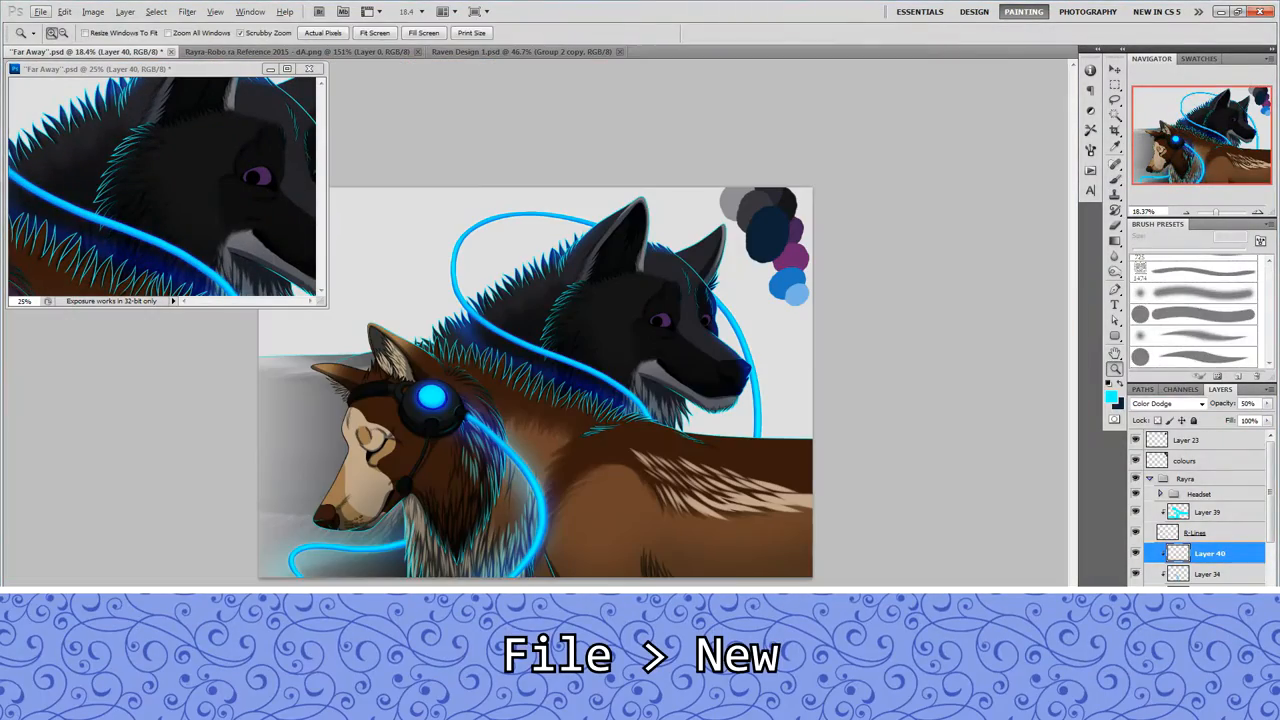
Add the dark blue binary-digit backdrop and confirm the glow colour in the Color Picker.
{"action": "left_click", "coordinate": [40, 12]}
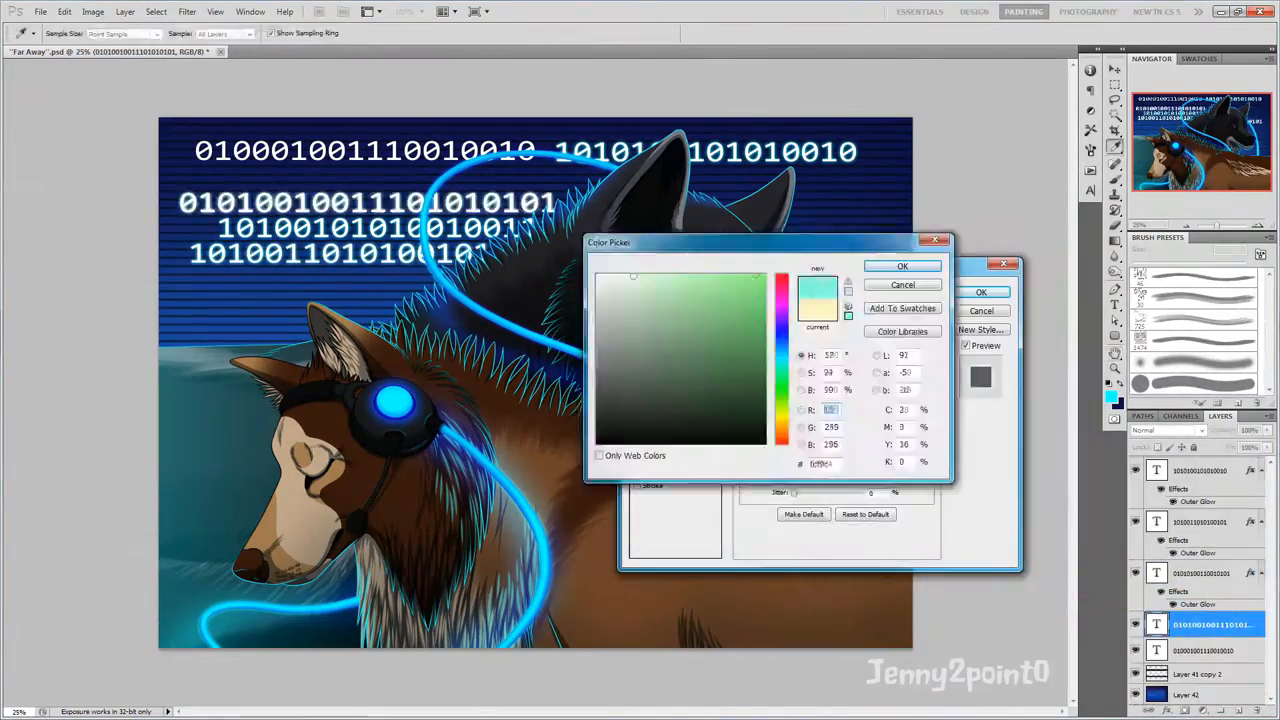
{"action": "left_click", "coordinate": [902, 264]}
{"action": "type", "text": "Tv Simulator"}
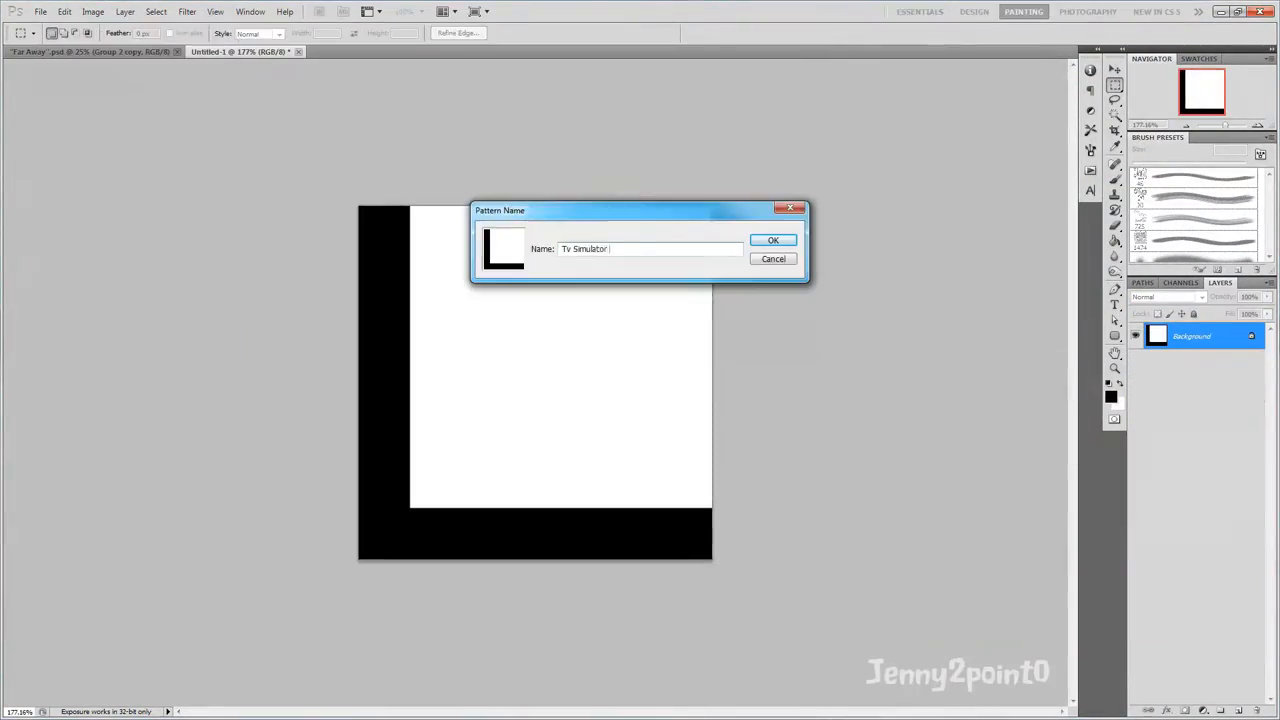
Confirm naming the black-edged white tile as a reusable TV-scanline pattern.
{"action": "left_click", "coordinate": [772, 240]}
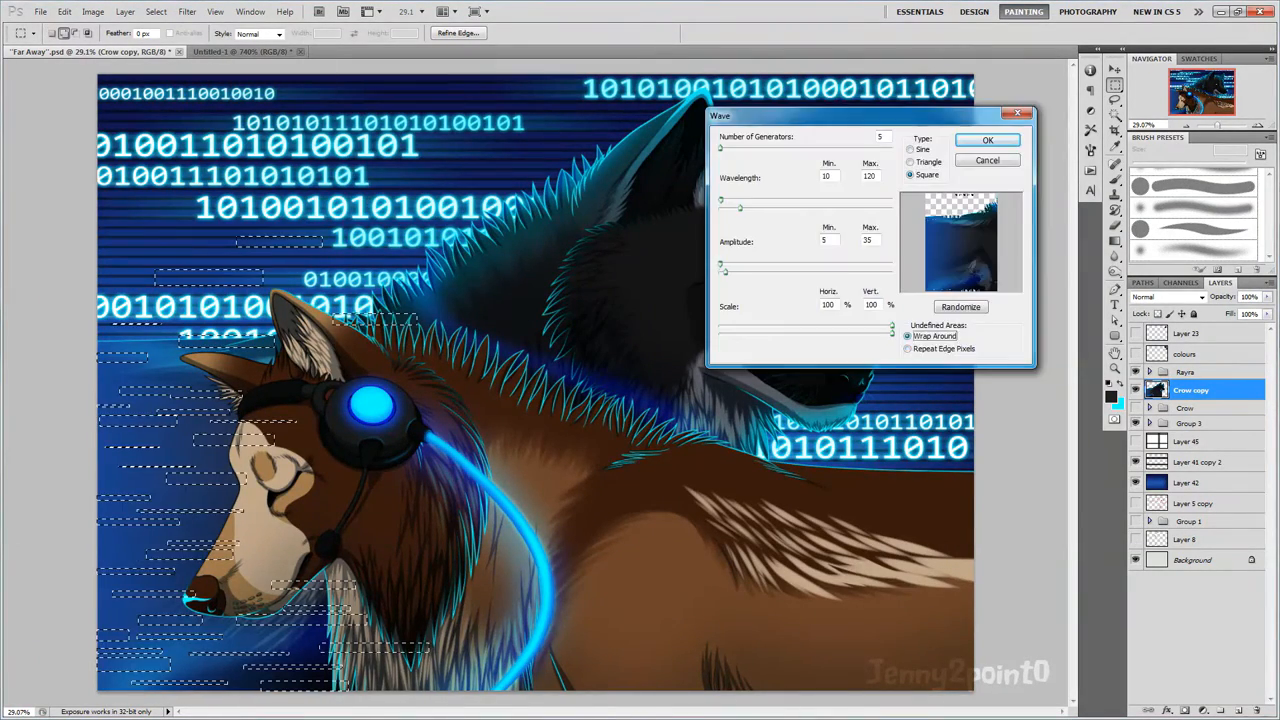
Apply a square-type Wave distortion to the duplicated artwork layer and confirm.
{"action": "left_click", "coordinate": [988, 140]}
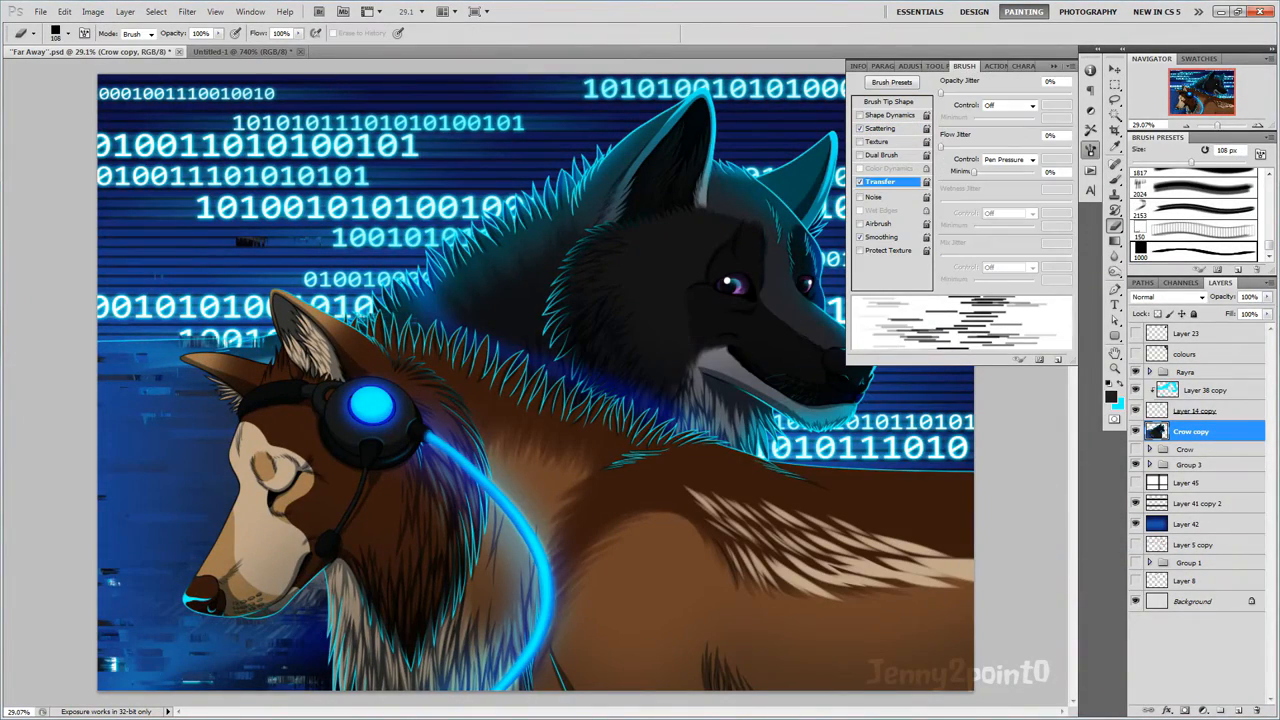
{"action": "left_click", "coordinate": [888, 114]}
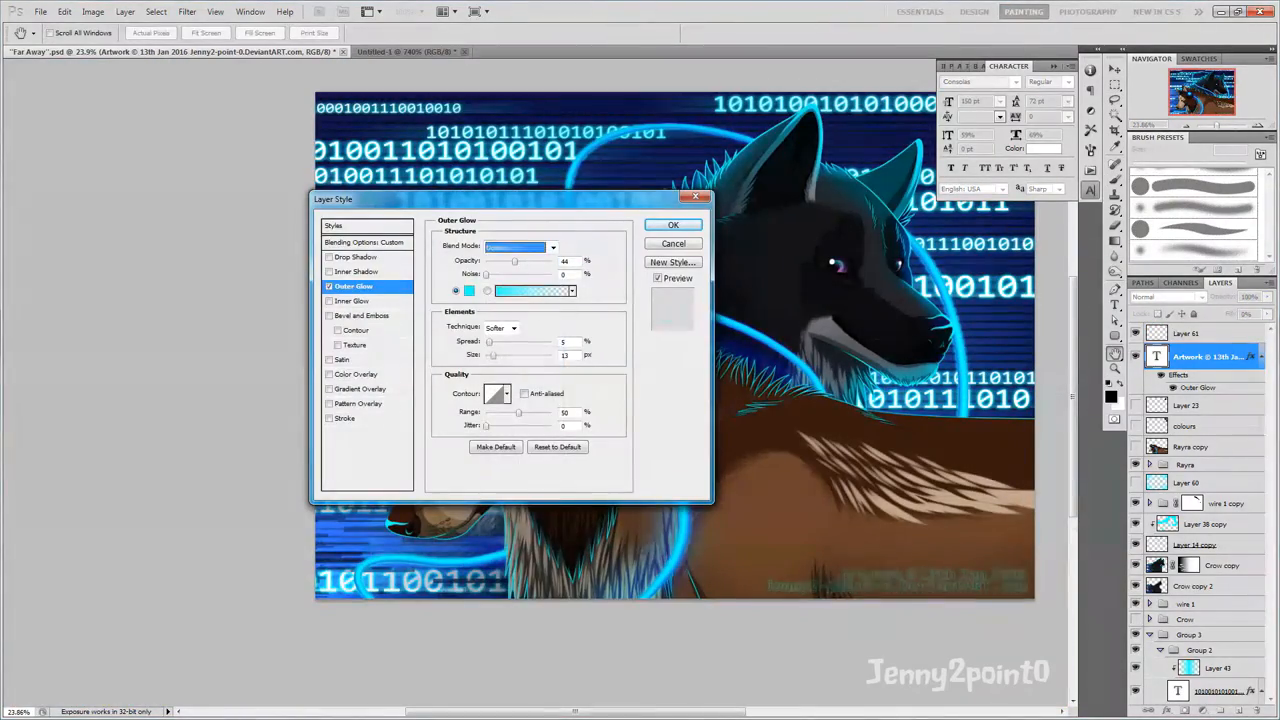
Apply the soft blue Outer Glow layer style to the binary text layer.
{"action": "left_click", "coordinate": [672, 224]}
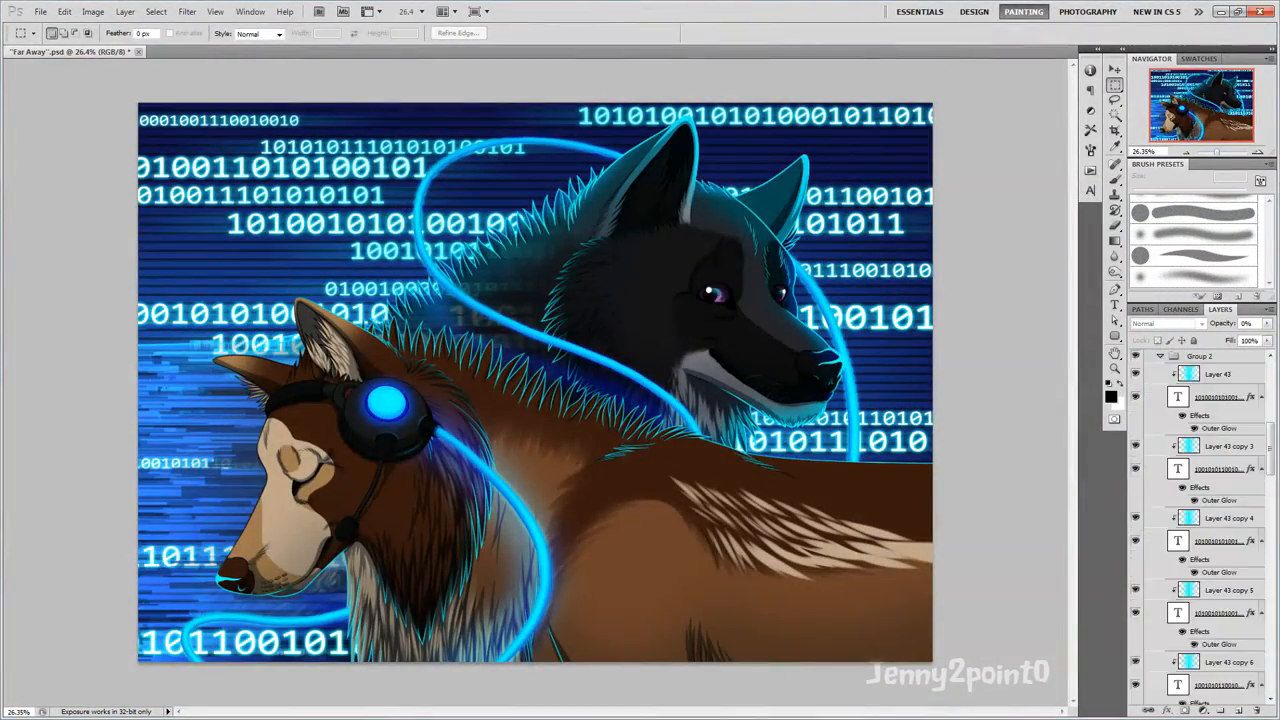